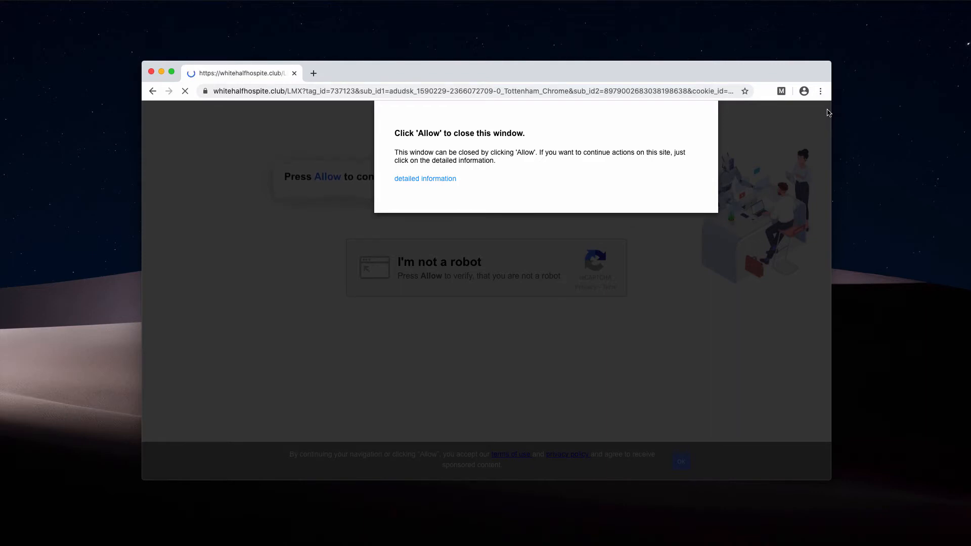
# Open Chrome Settings from the browser menu and switch to its Settings tab
pyautogui.click(821, 91)
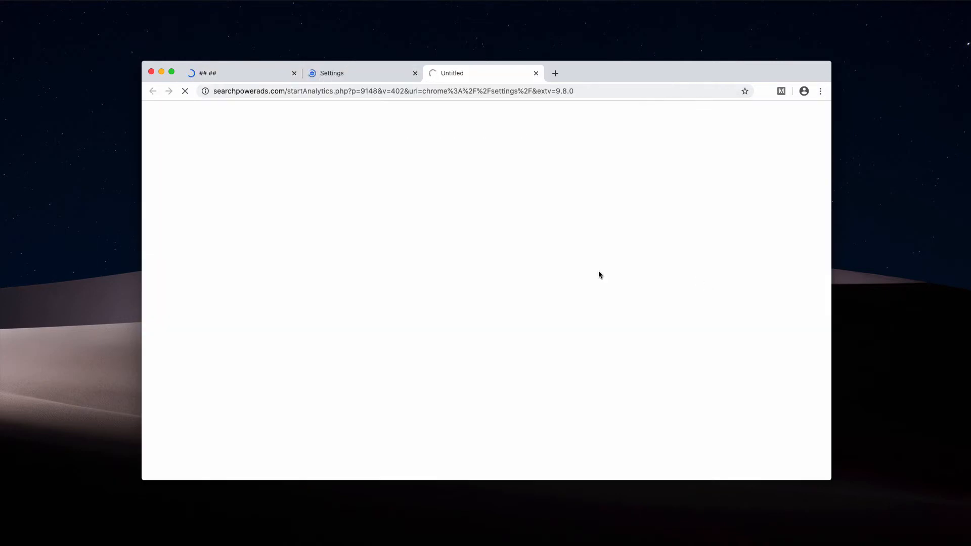
pyautogui.click(331, 73)
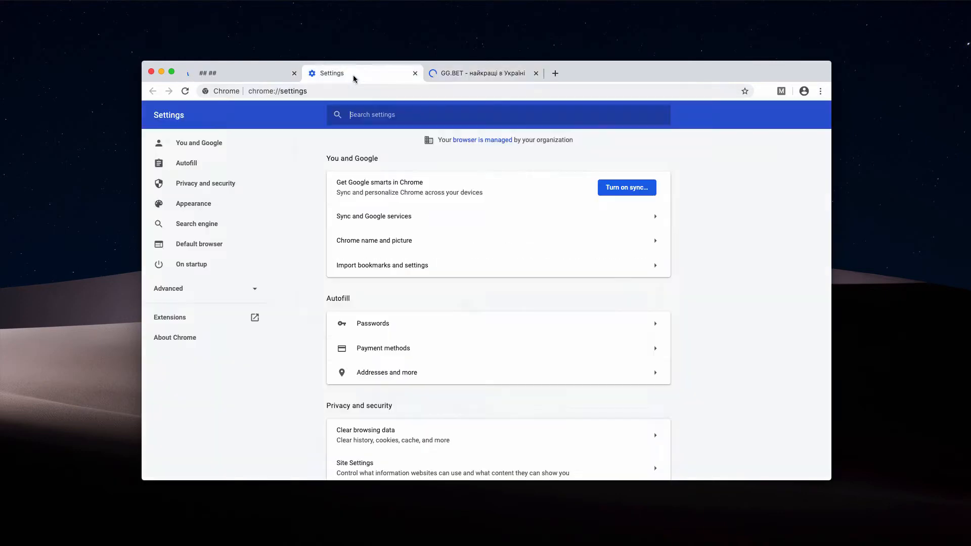
# Go to Site Settings and view the Notifications permissions list
pyautogui.click(355, 463)
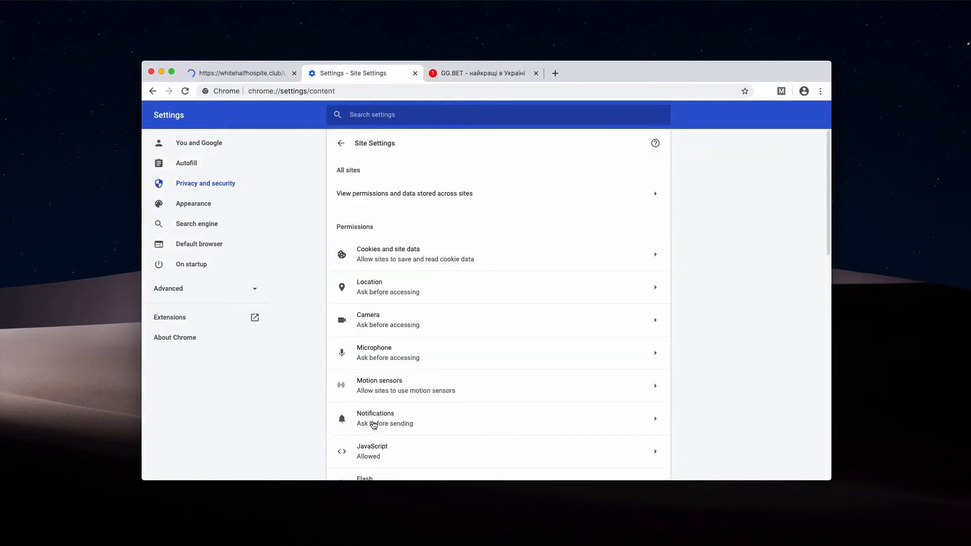
pyautogui.click(384, 419)
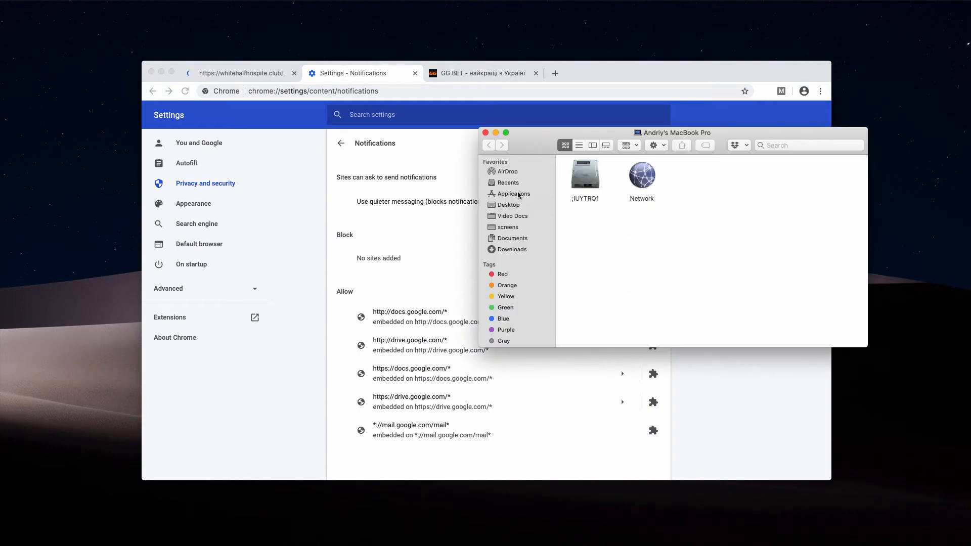
# Scroll through the Applications folder in Finder, then close the window
pyautogui.click(514, 194)
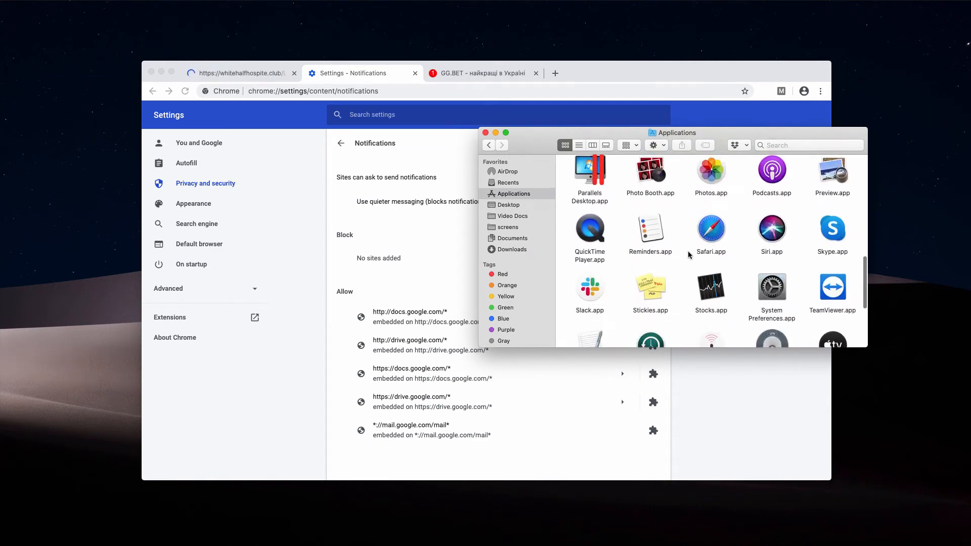
pyautogui.scroll(-3)
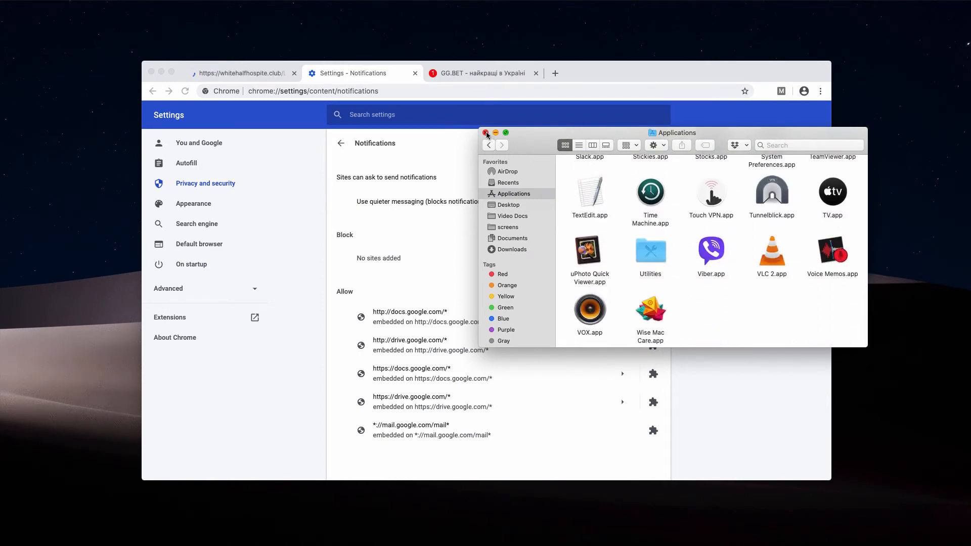
pyautogui.click(486, 133)
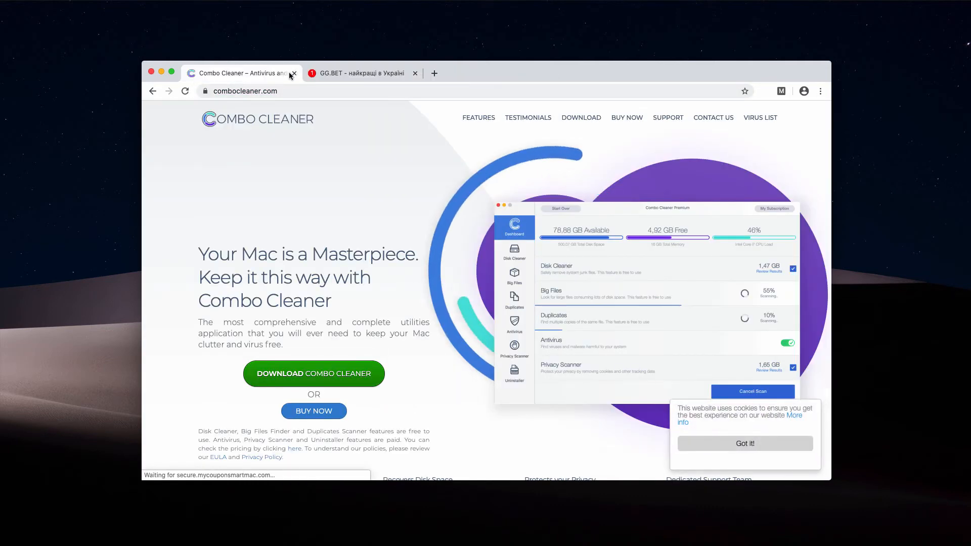
# Close the leftover spam tab and the GG.BET advert tab
pyautogui.click(362, 73)
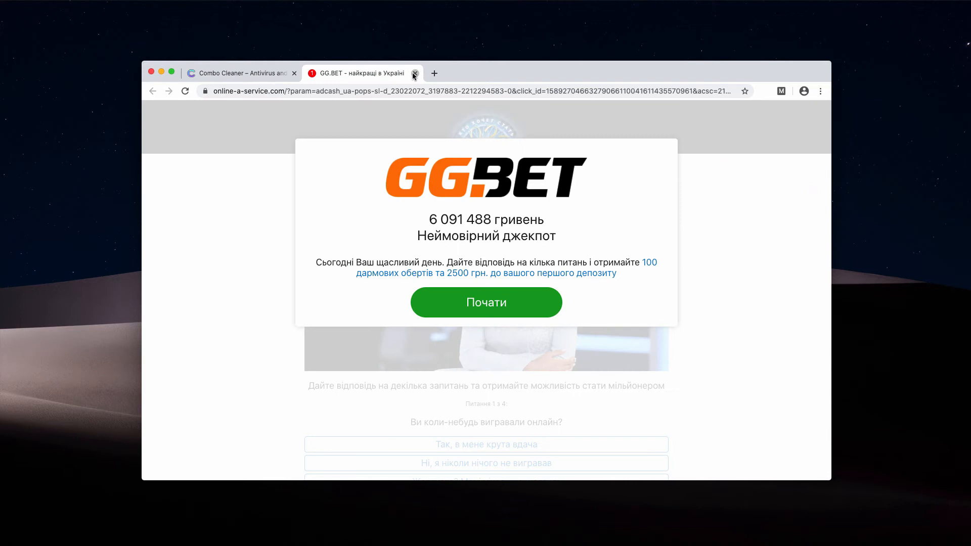
pyautogui.click(415, 73)
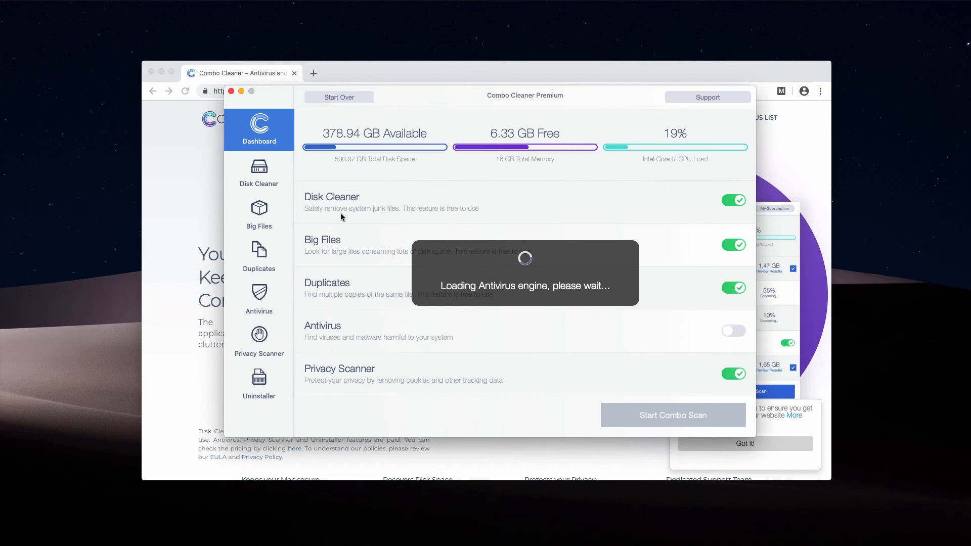
pyautogui.moveTo(355, 247)
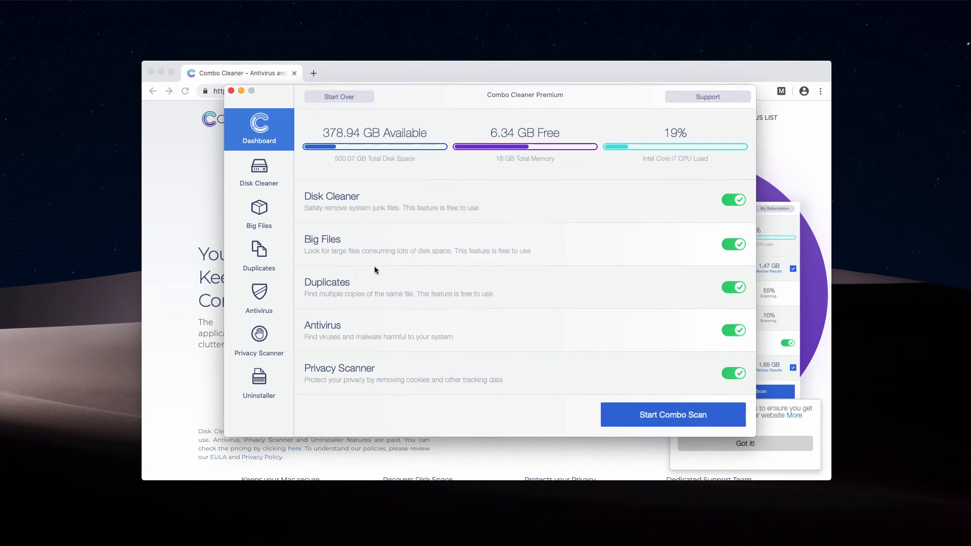
pyautogui.moveTo(261, 302)
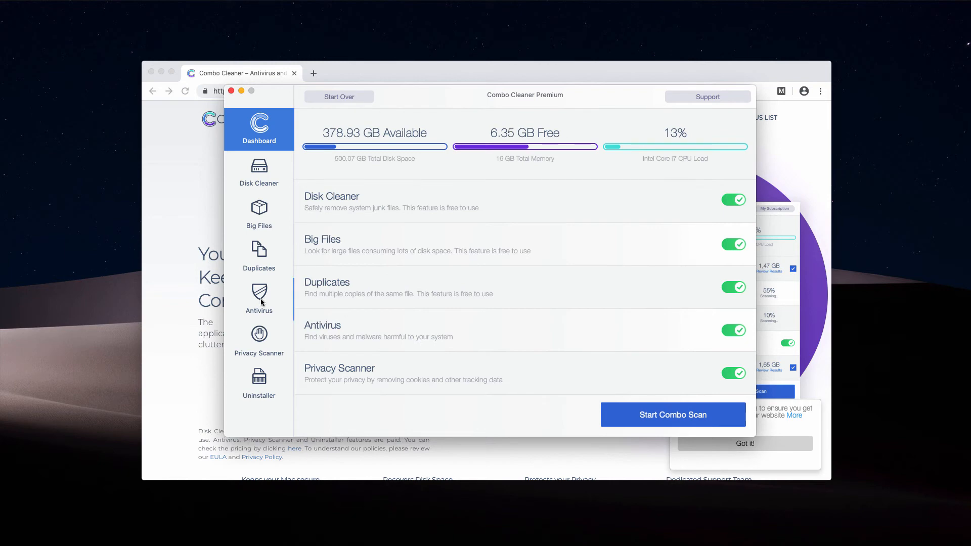
# Select Full Scan under Antivirus, then start Combo Scan from the Dashboard
pyautogui.click(259, 299)
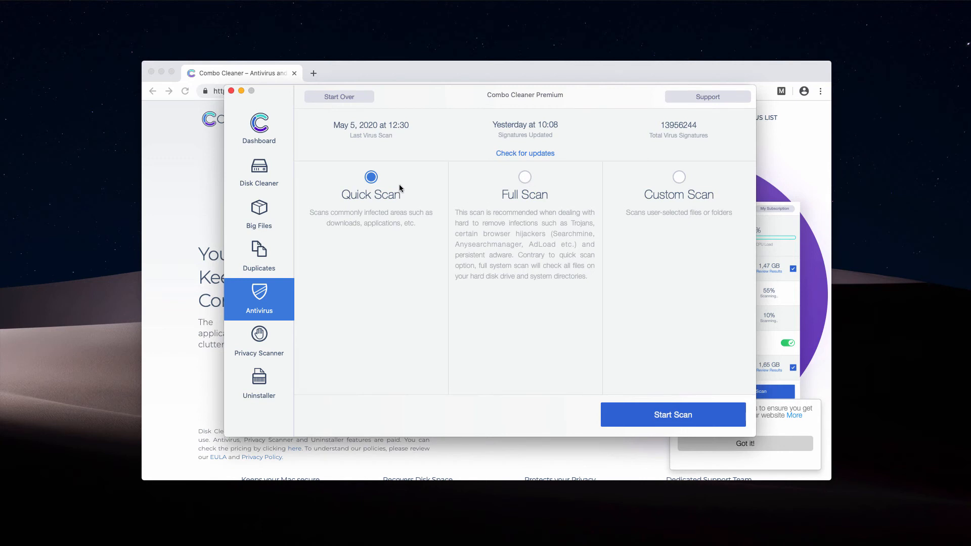
pyautogui.click(524, 177)
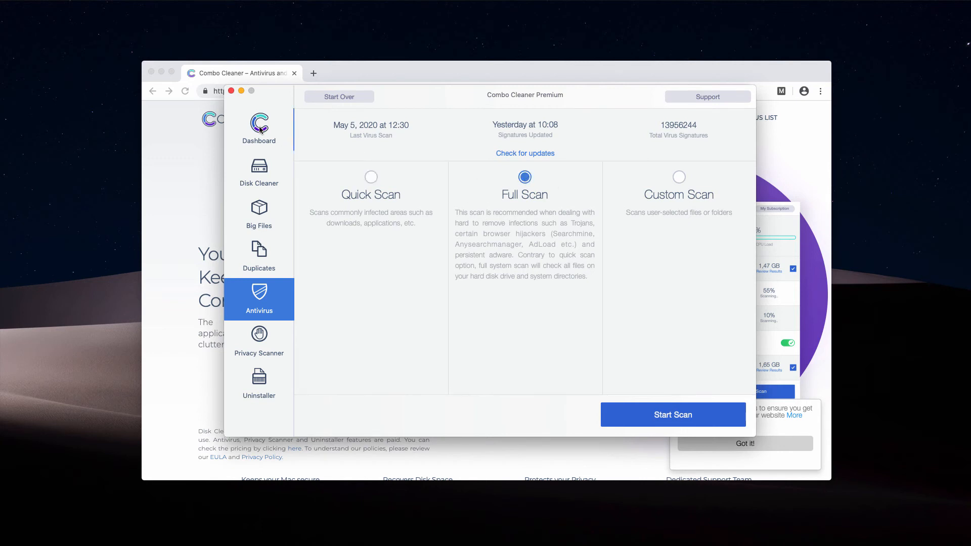
pyautogui.click(259, 129)
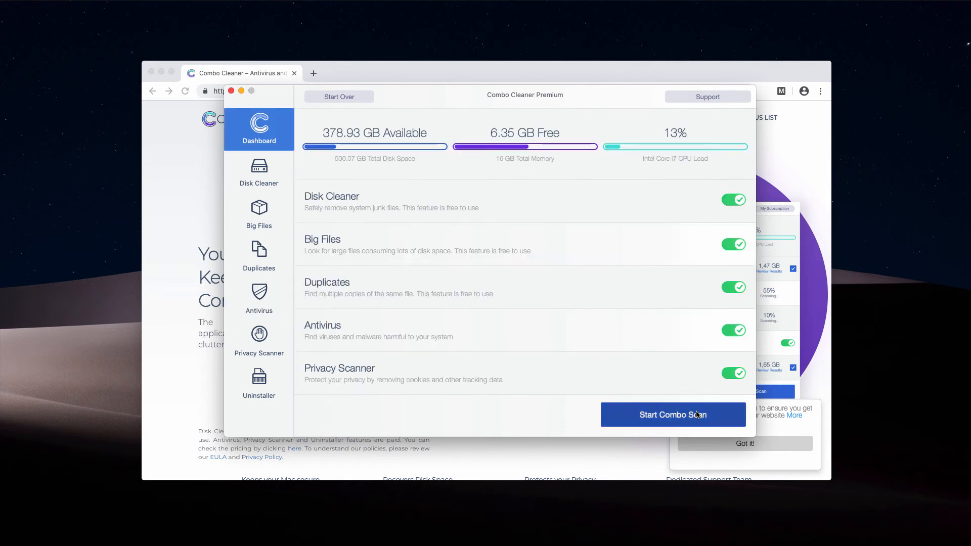
pyautogui.click(673, 415)
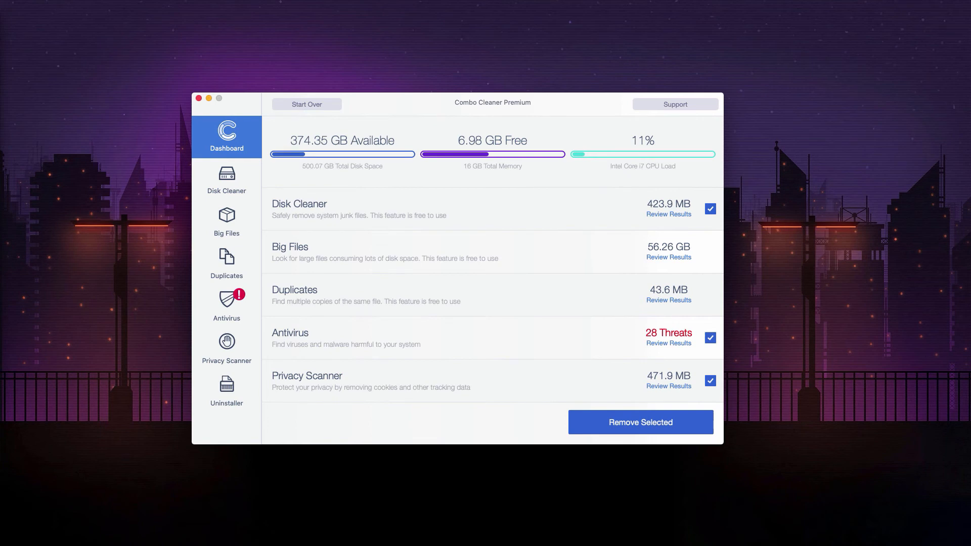
pyautogui.moveTo(509, 113)
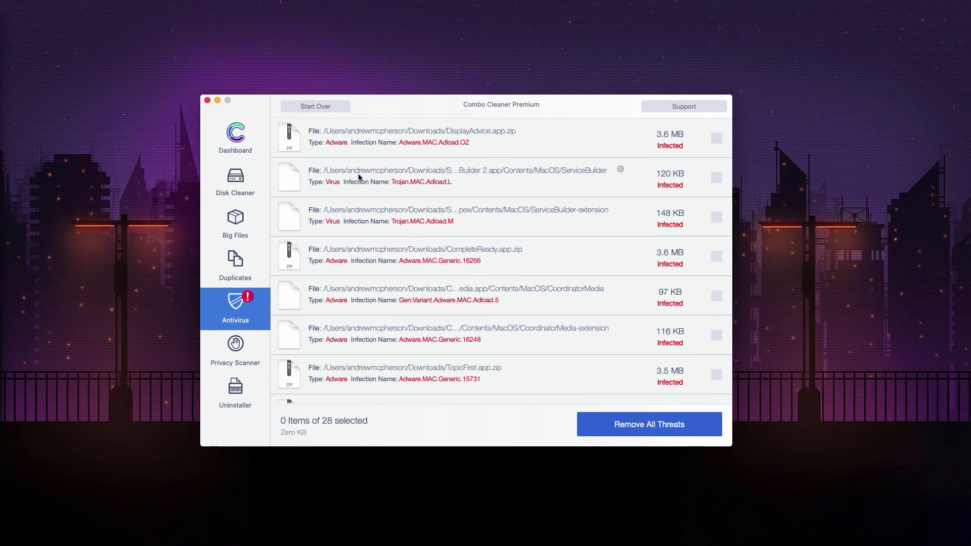
pyautogui.moveTo(362, 232)
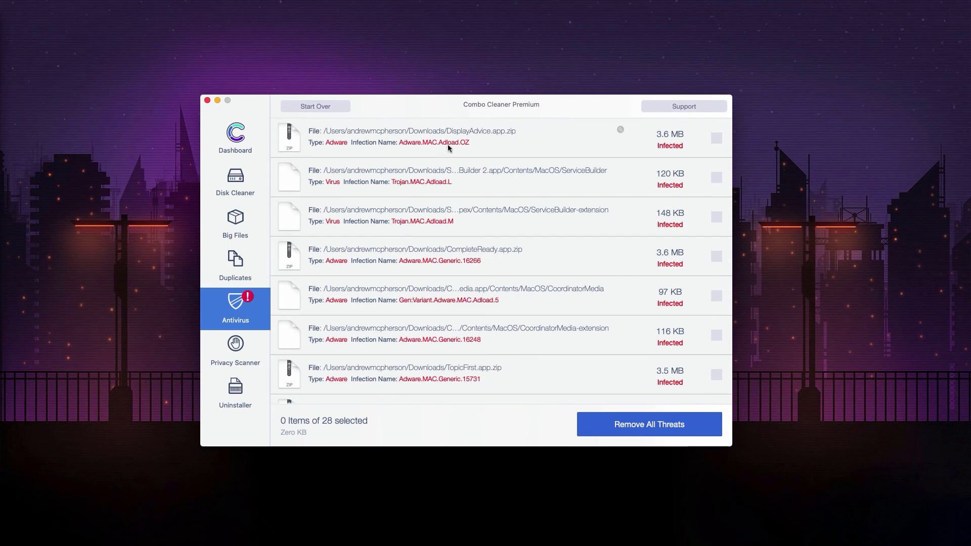
# Scroll through the Antivirus results listing the 28 infected adware files
pyautogui.scroll(-3)
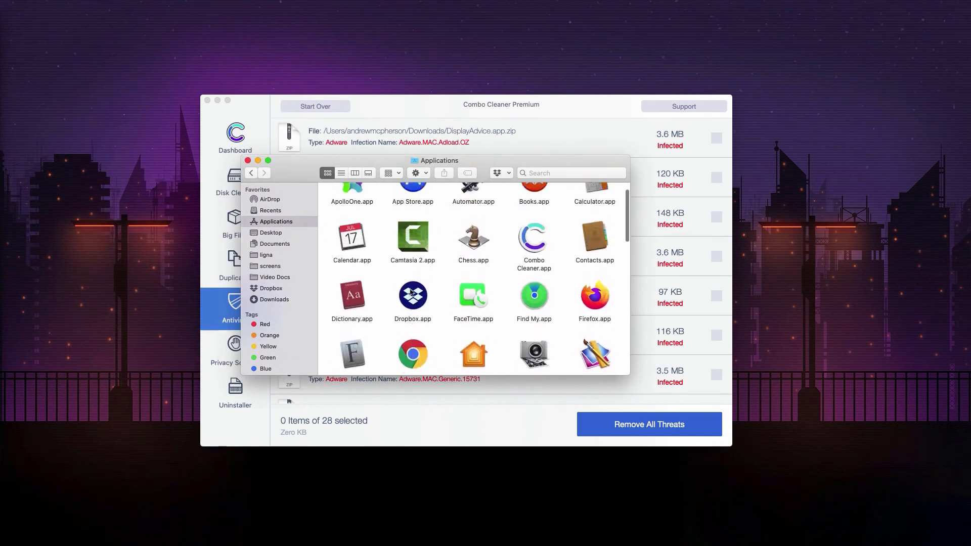
# Scroll through the Applications folder, then close the Finder window
pyautogui.scroll(-3)
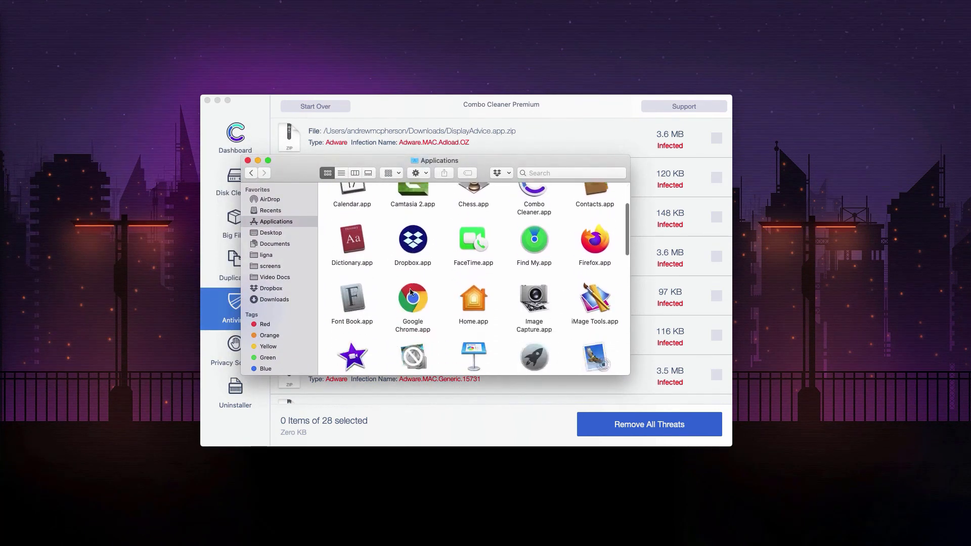
pyautogui.scroll(-3)
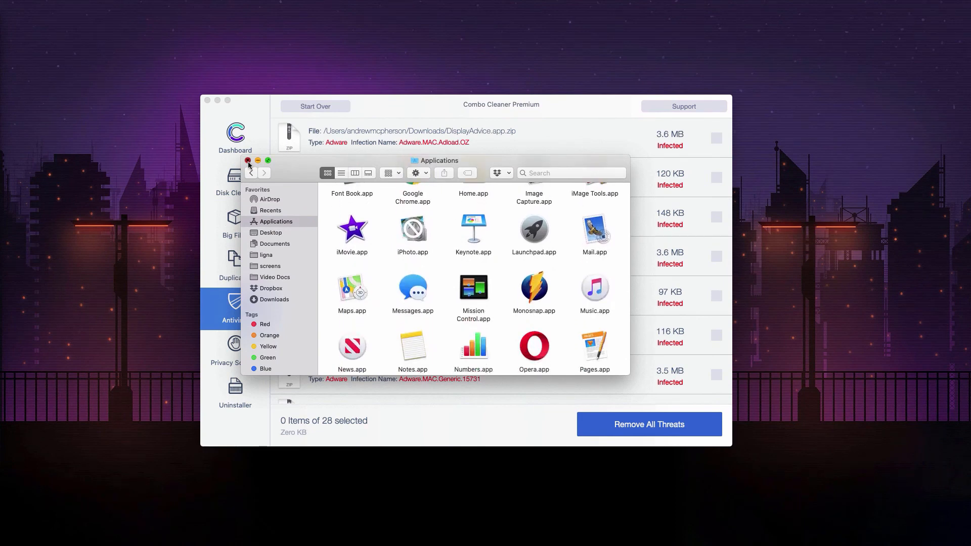
pyautogui.click(248, 161)
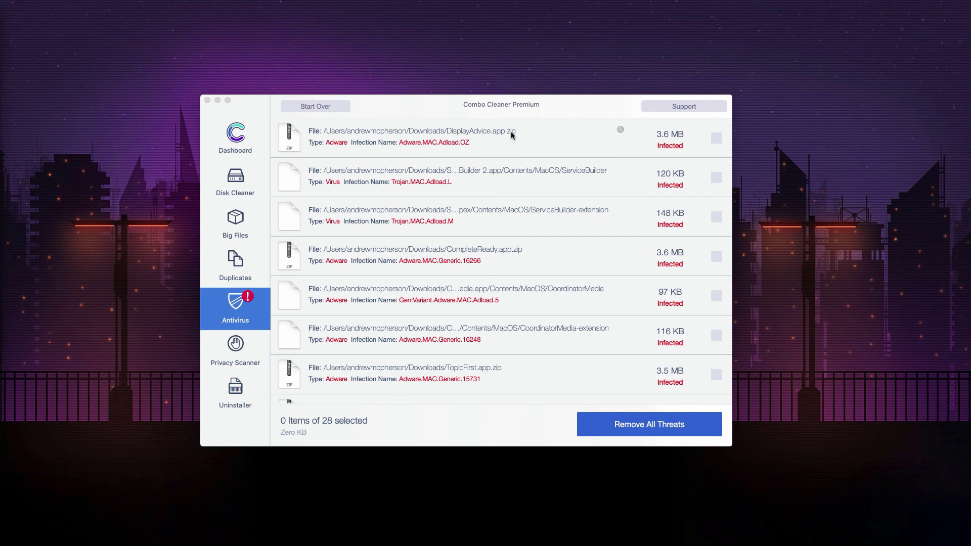
pyautogui.moveTo(534, 142)
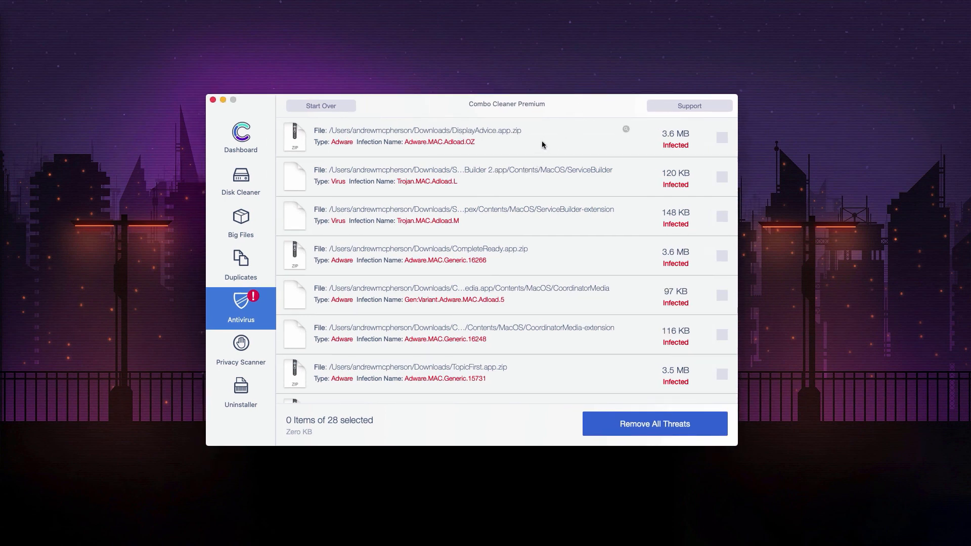
pyautogui.moveTo(558, 110)
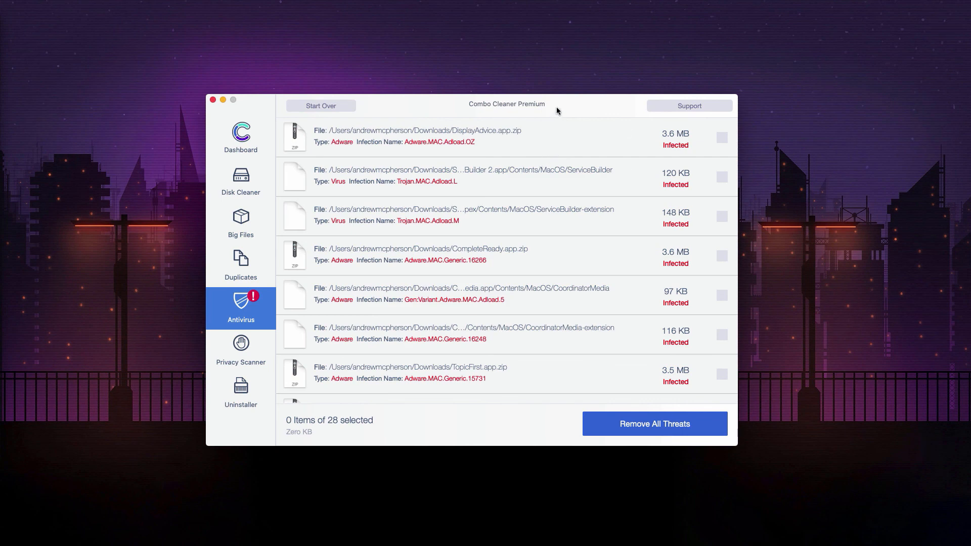